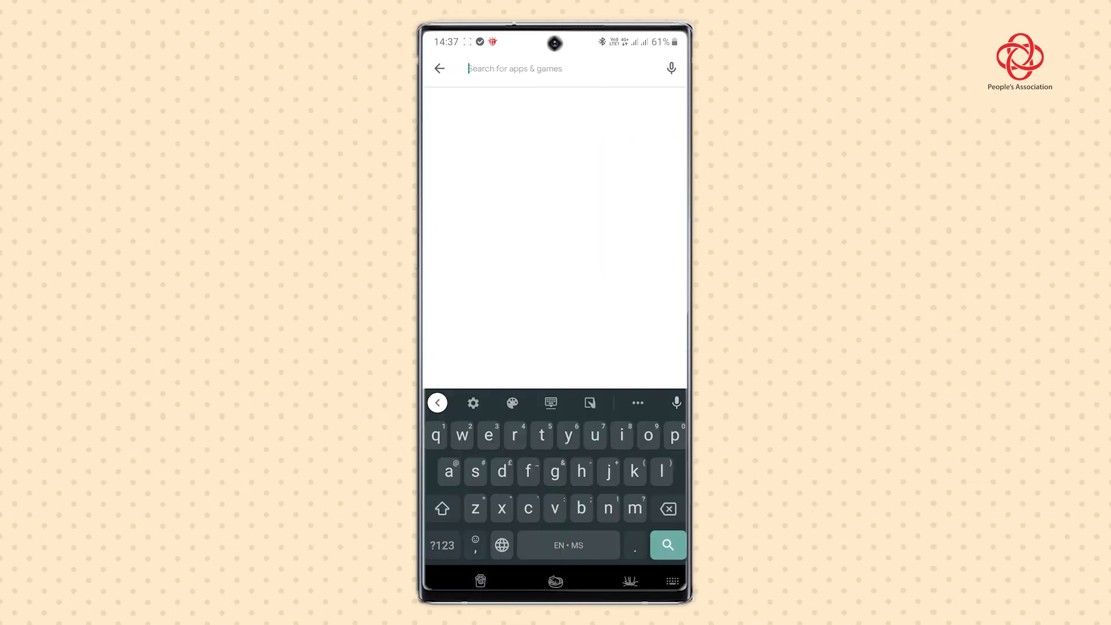
Find ZOOM Cloud Meetings by searching 'zoom' and install it
text(zoom)
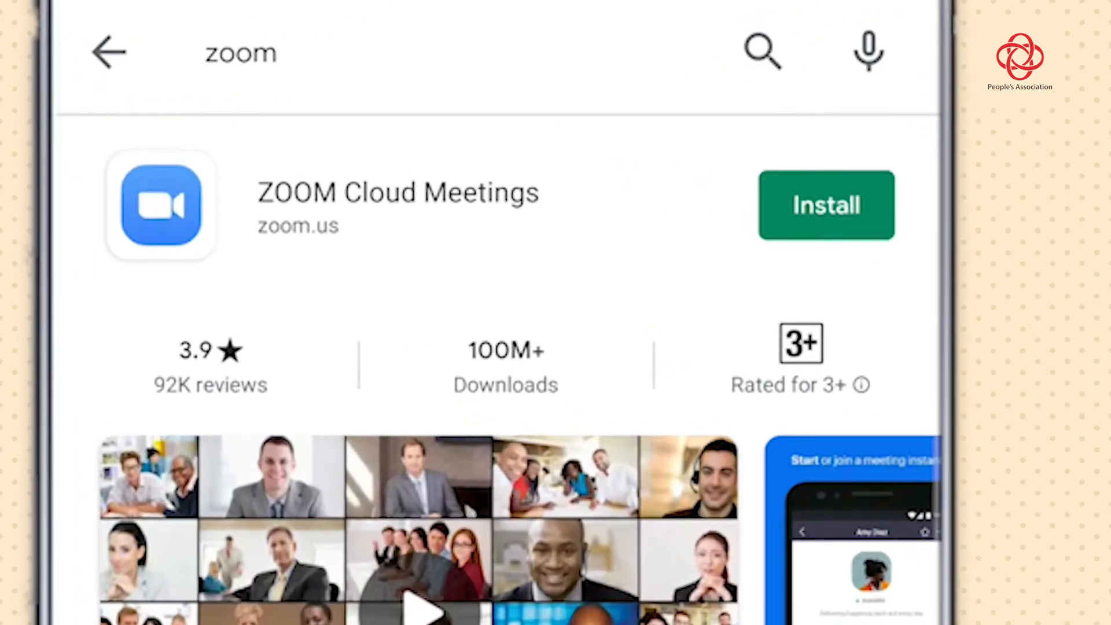
click(825, 205)
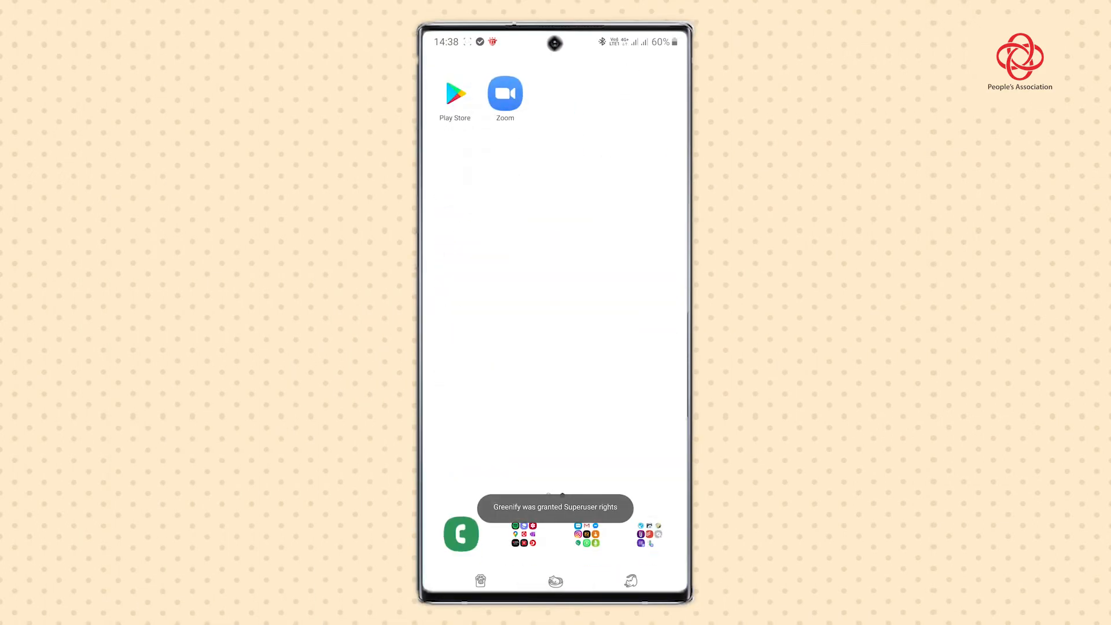
Launch the newly installed Zoom app and reach its sign-in form
click(504, 93)
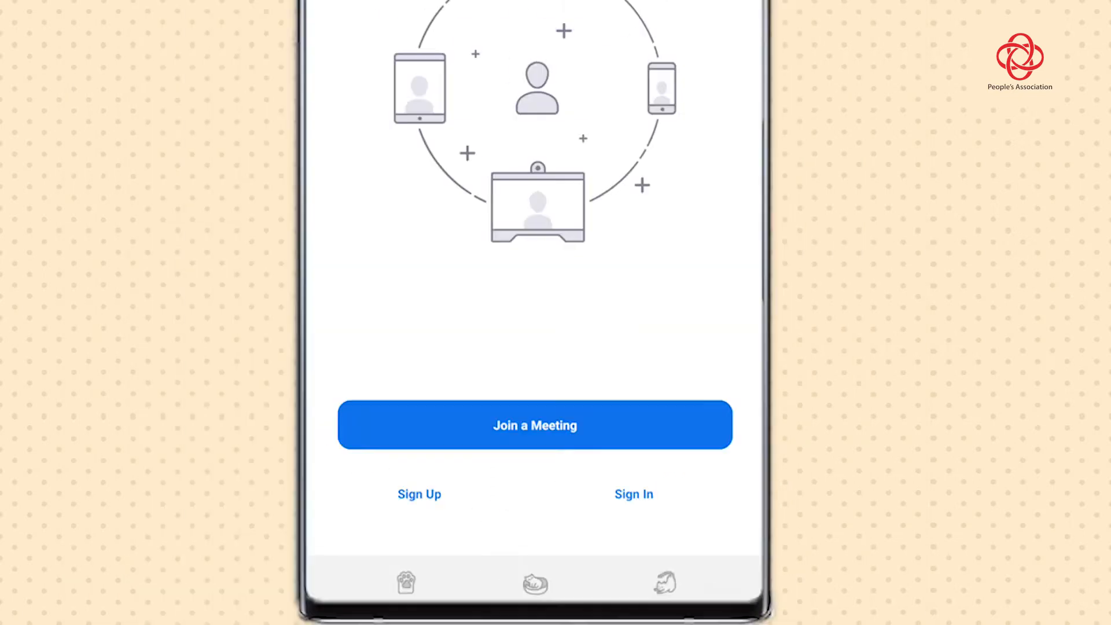
click(633, 494)
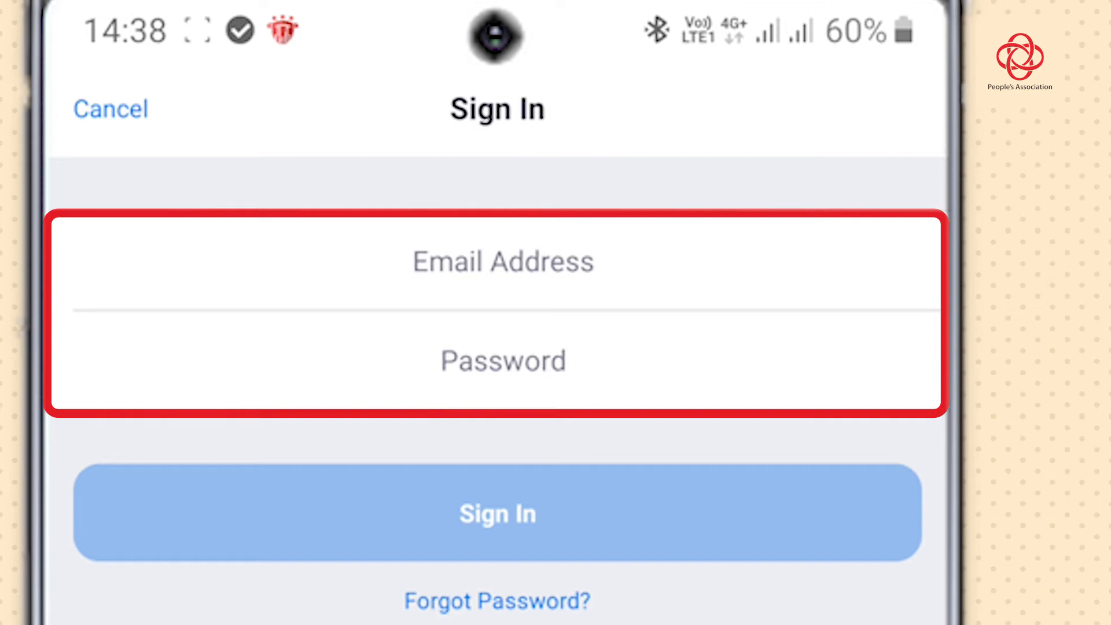
scroll(down, 3)
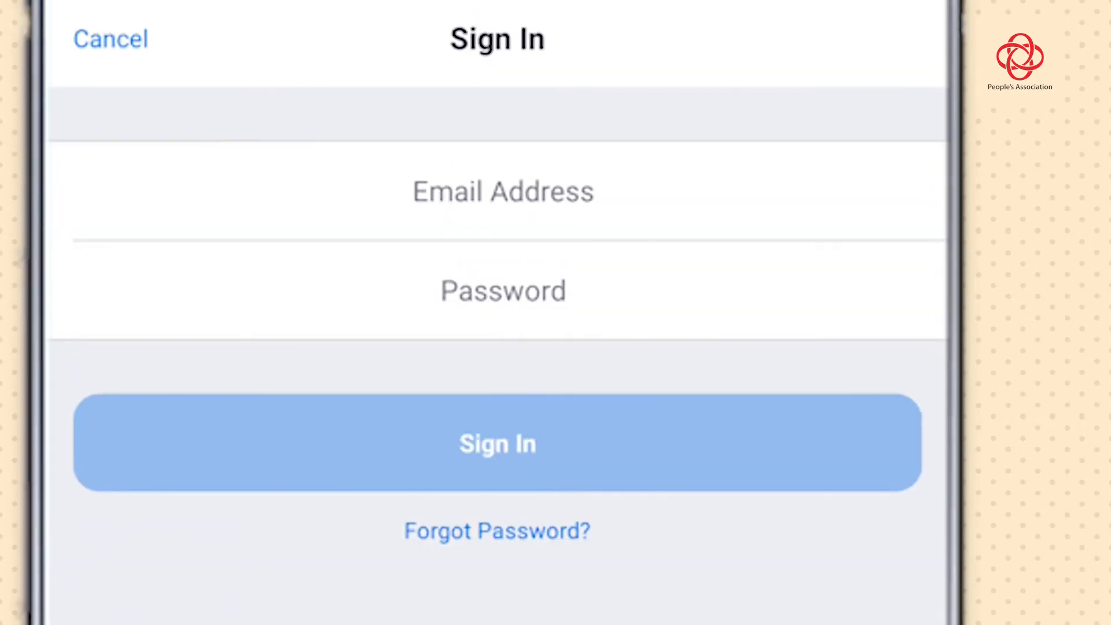
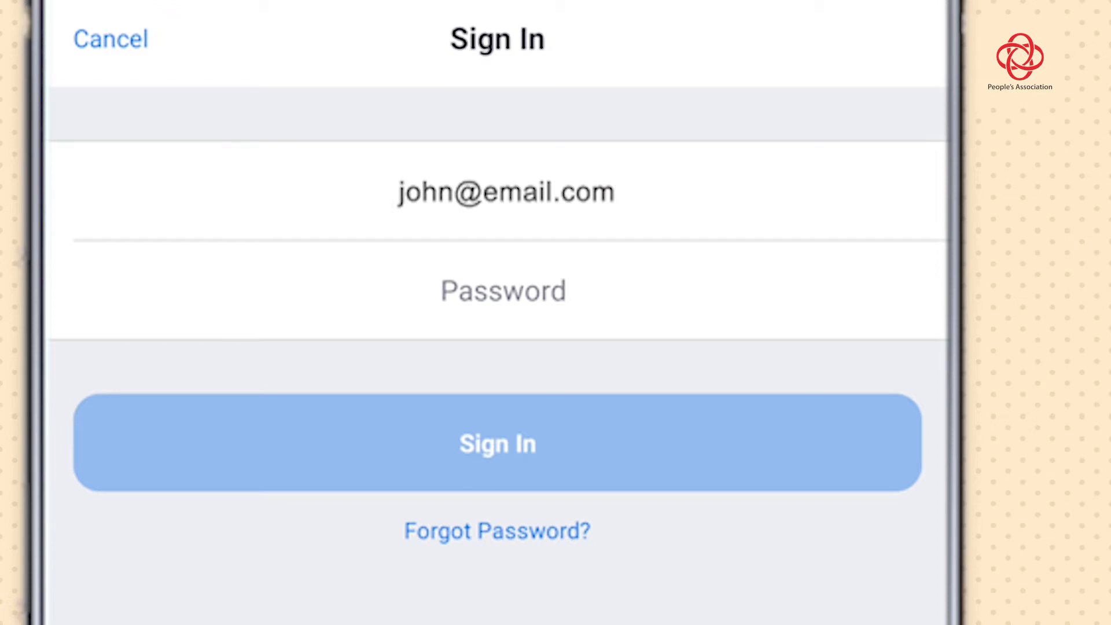
text(•)
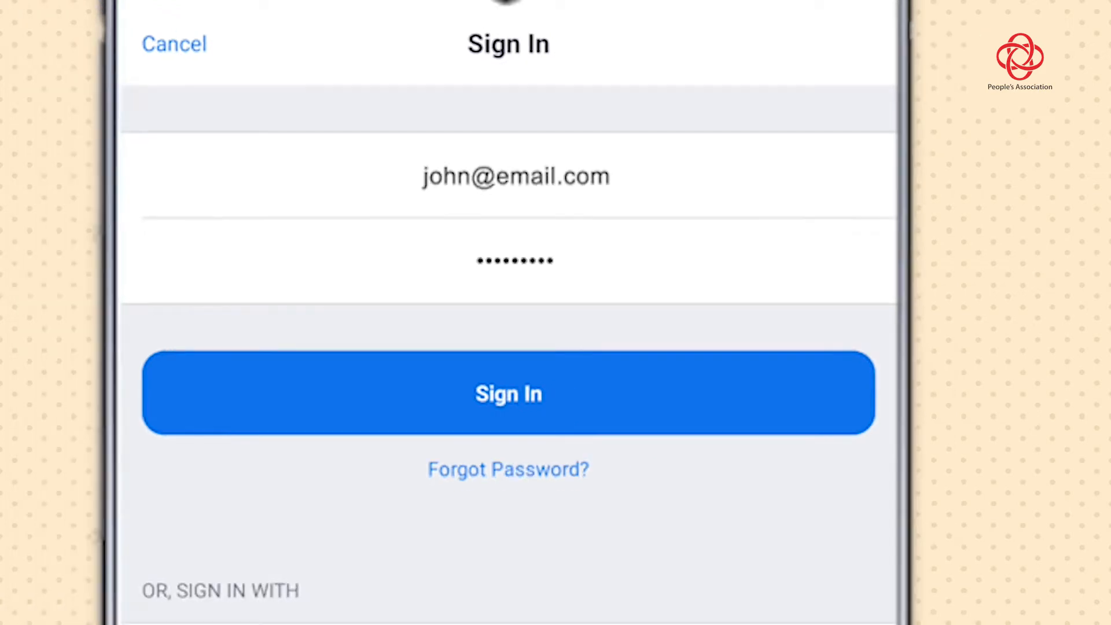
click(509, 394)
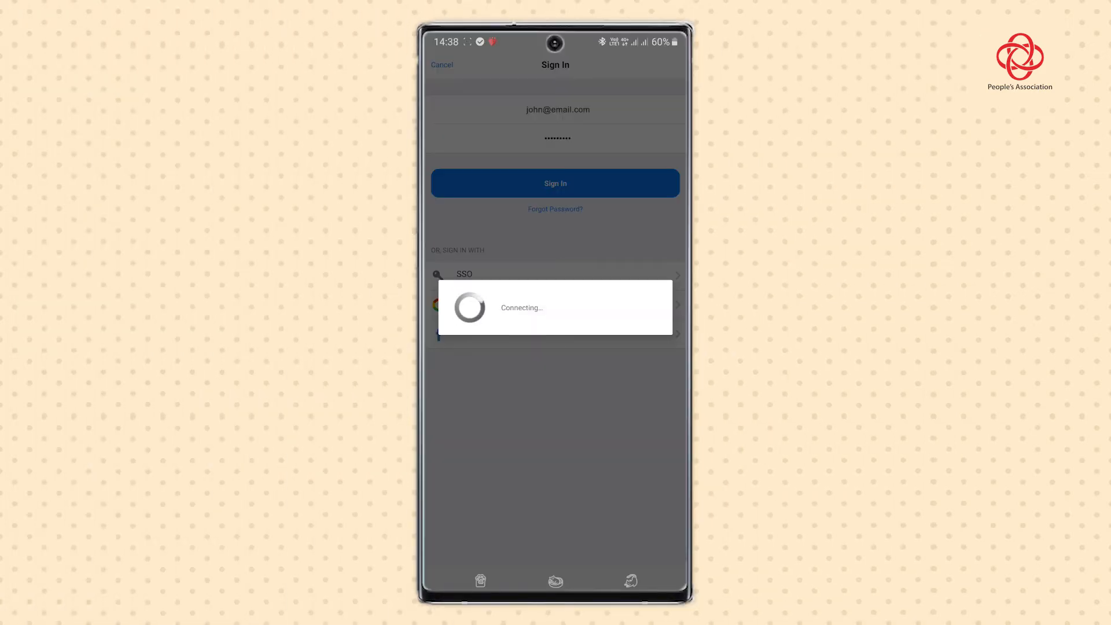
click(554, 183)
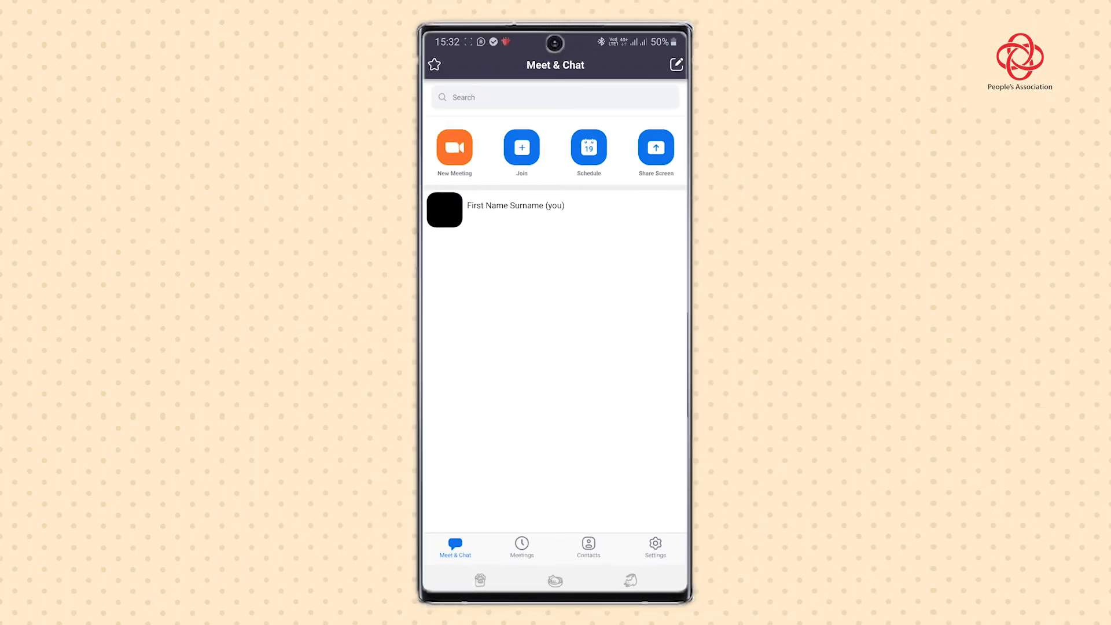
Reach the account profile details from the app settings
click(653, 545)
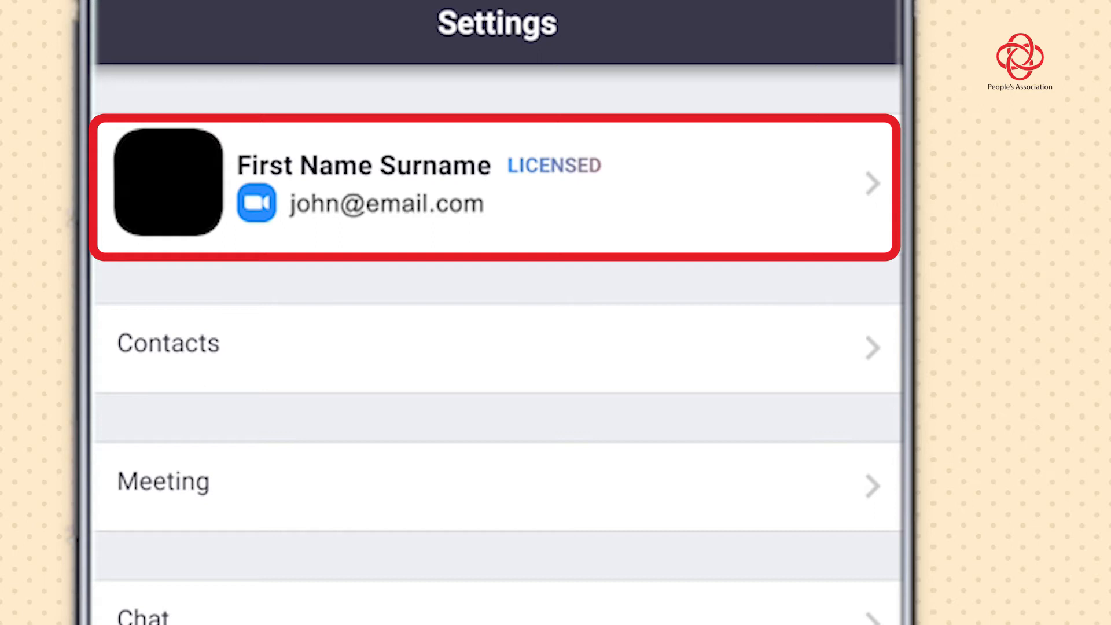
click(497, 184)
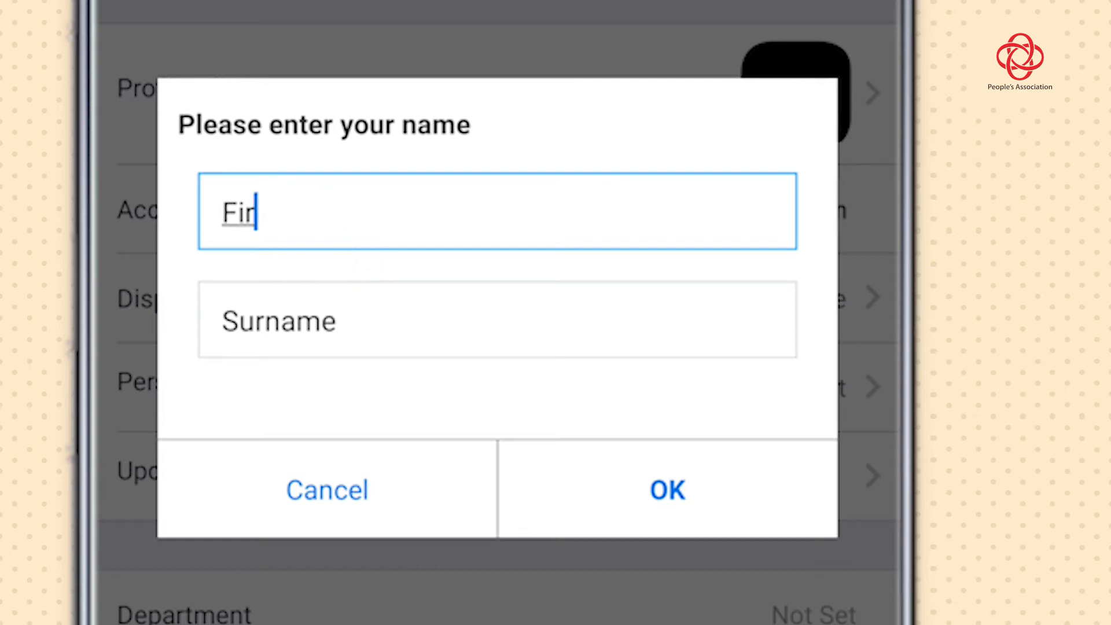
Change the display name to John Lim and return to the Meet & Chat home
text(John)
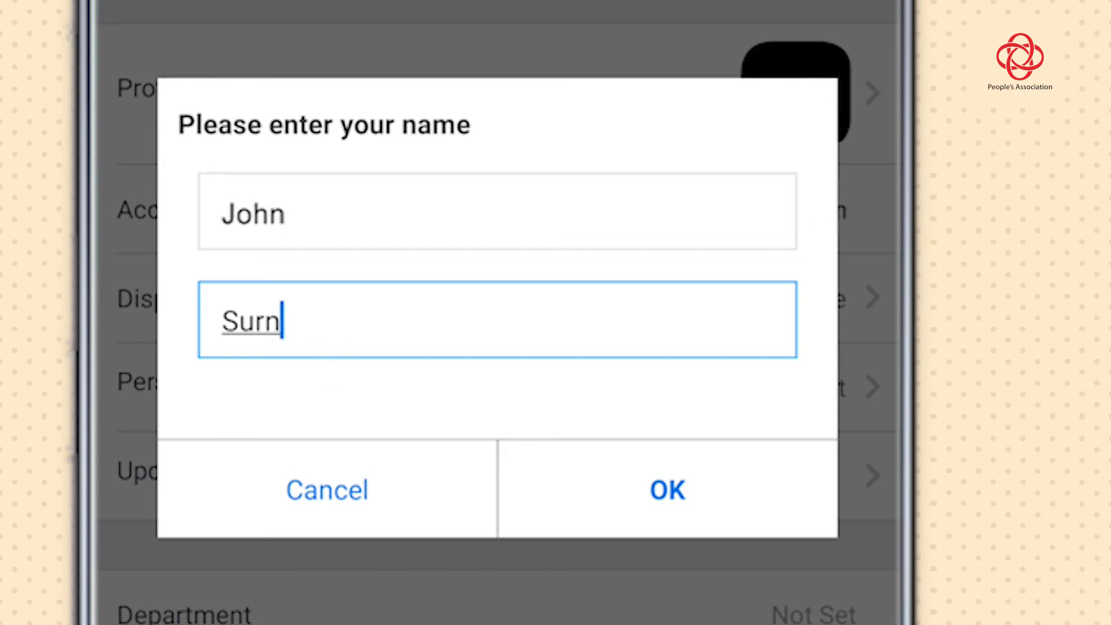
text(Lim)
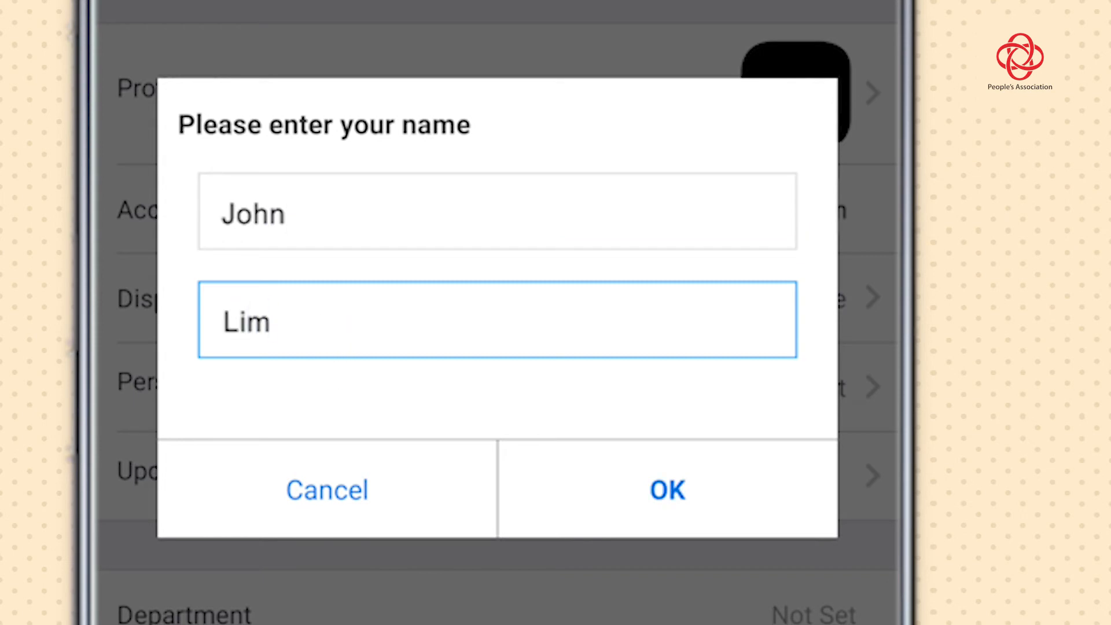
click(665, 489)
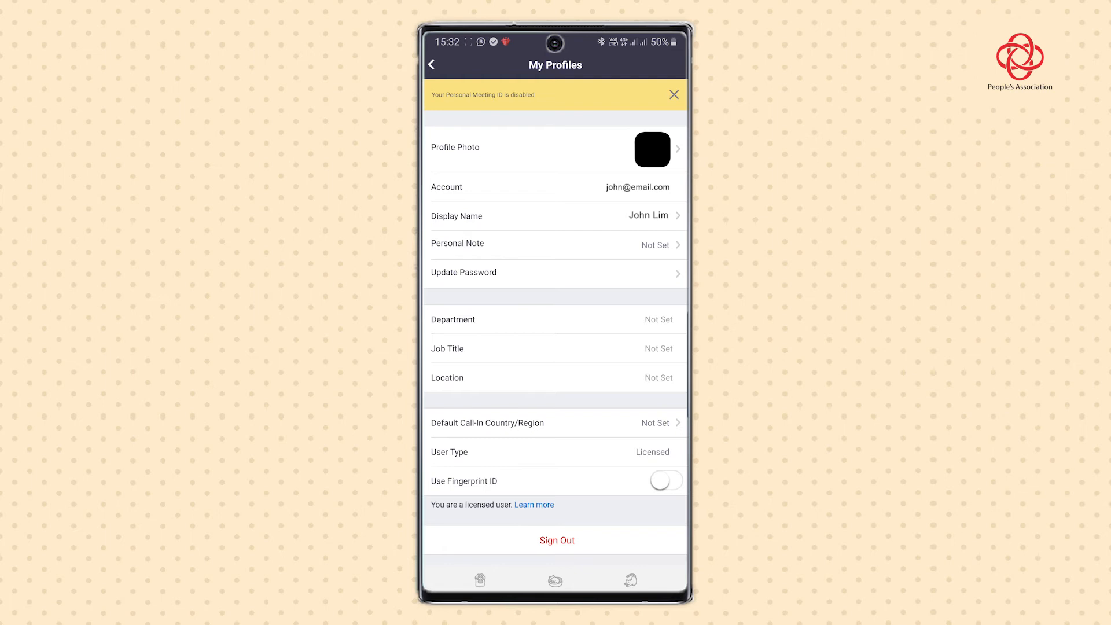
click(556, 215)
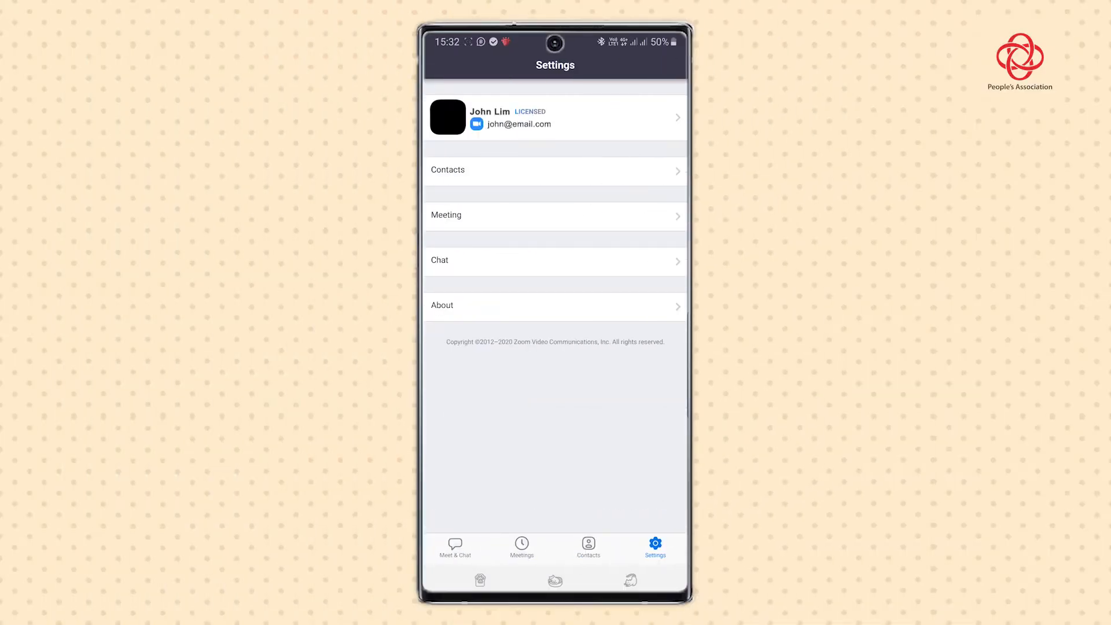
click(454, 546)
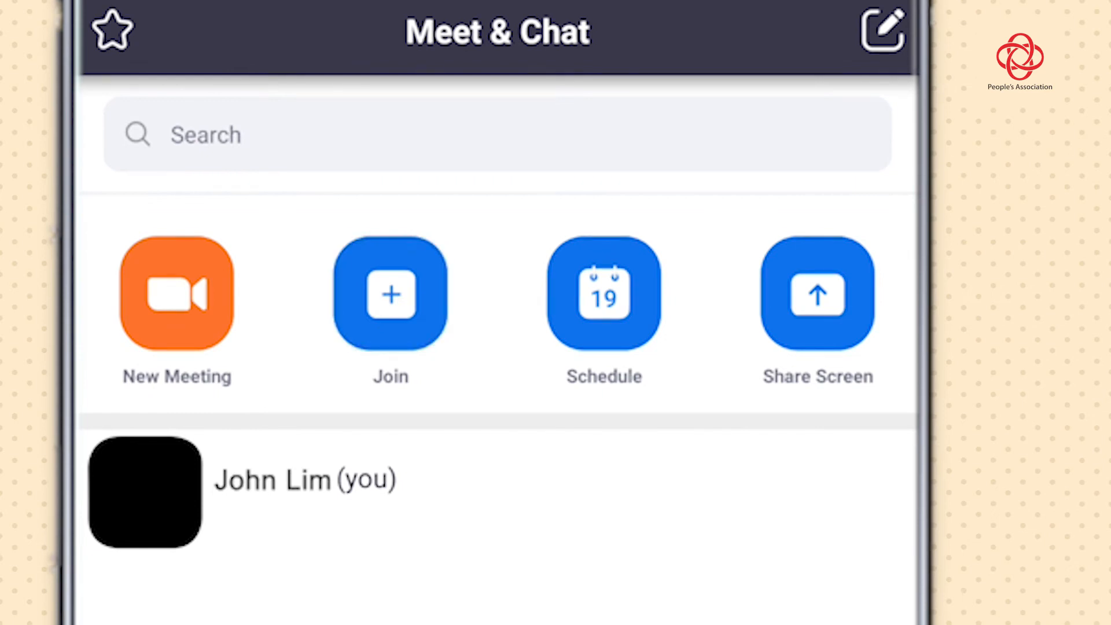
click(390, 293)
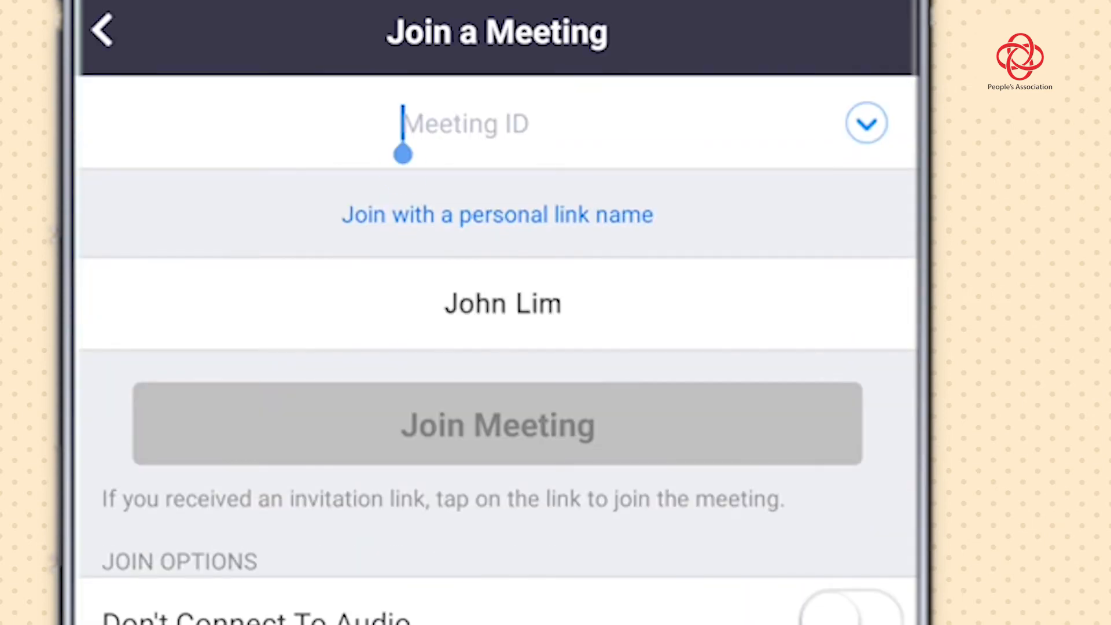
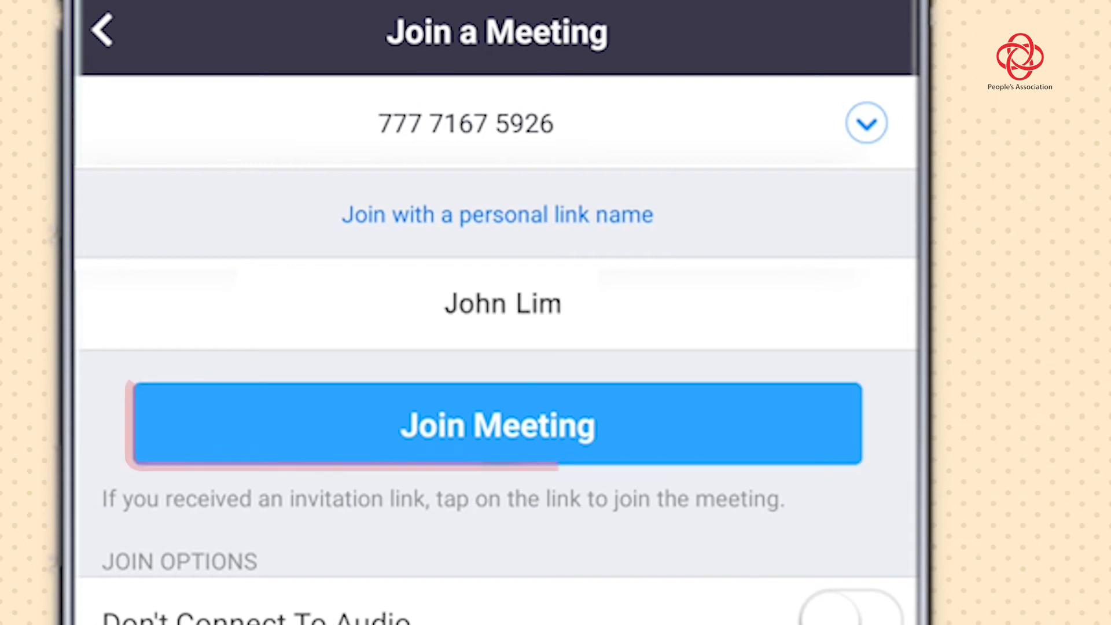
click(497, 424)
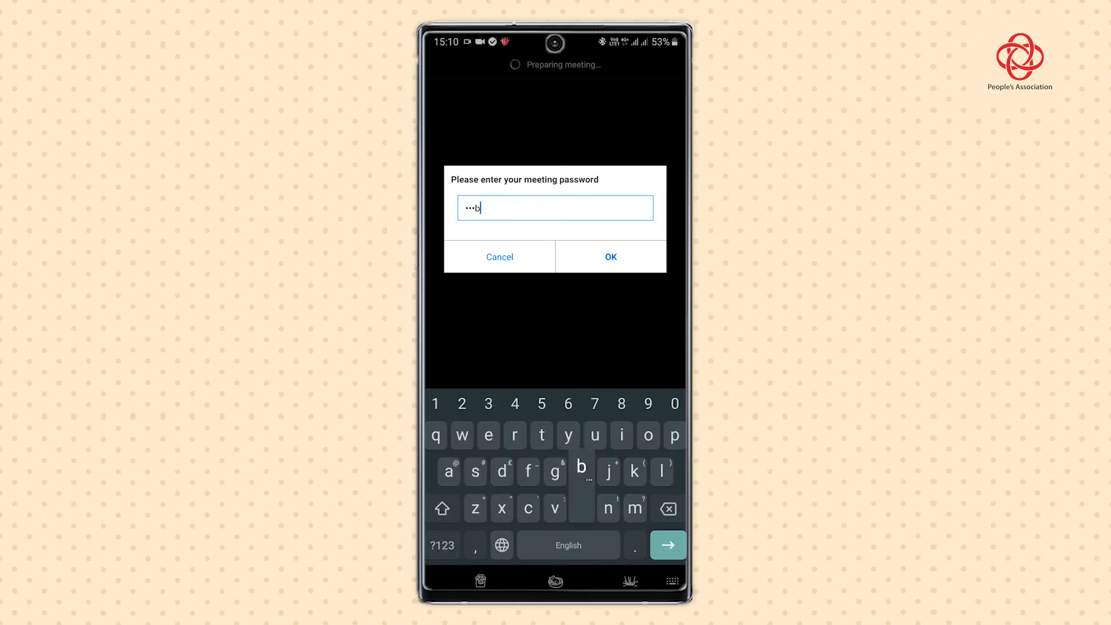
click(610, 257)
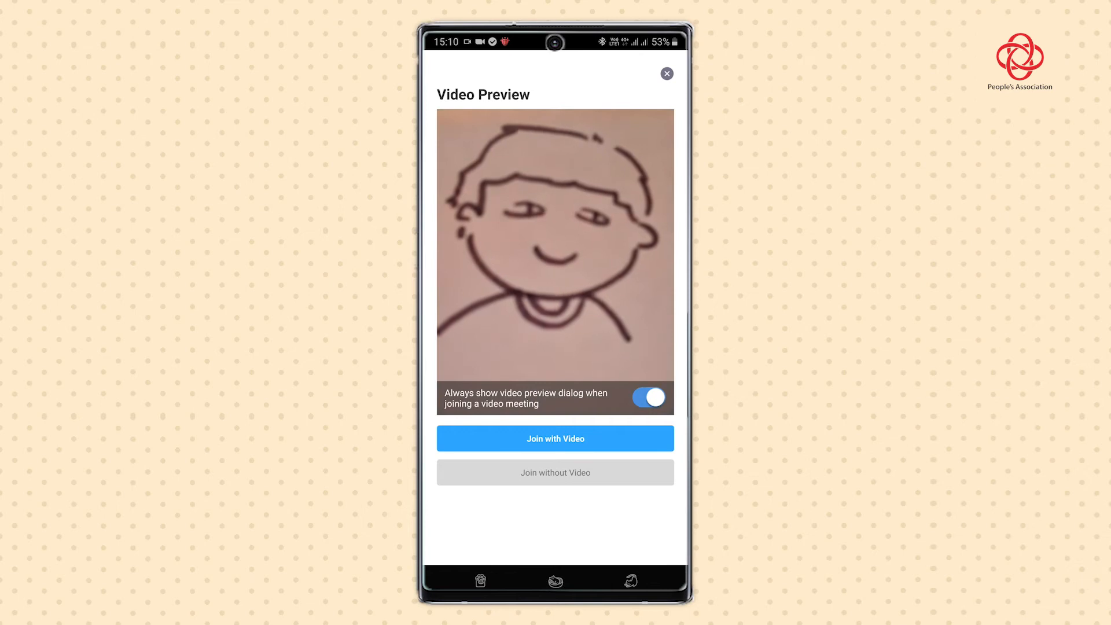
click(555, 437)
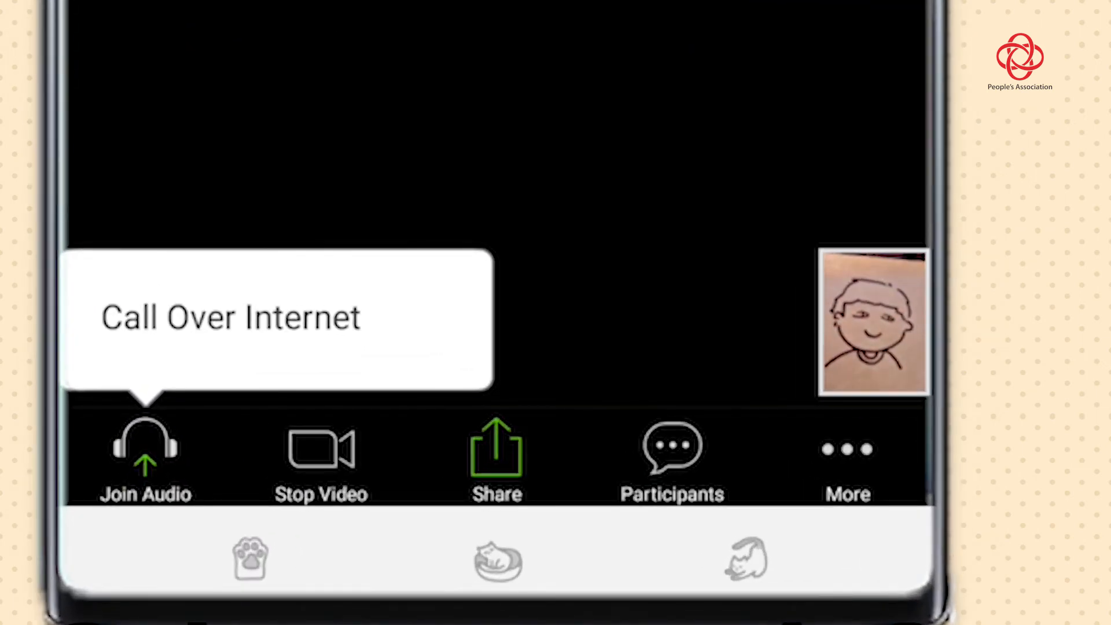
click(145, 453)
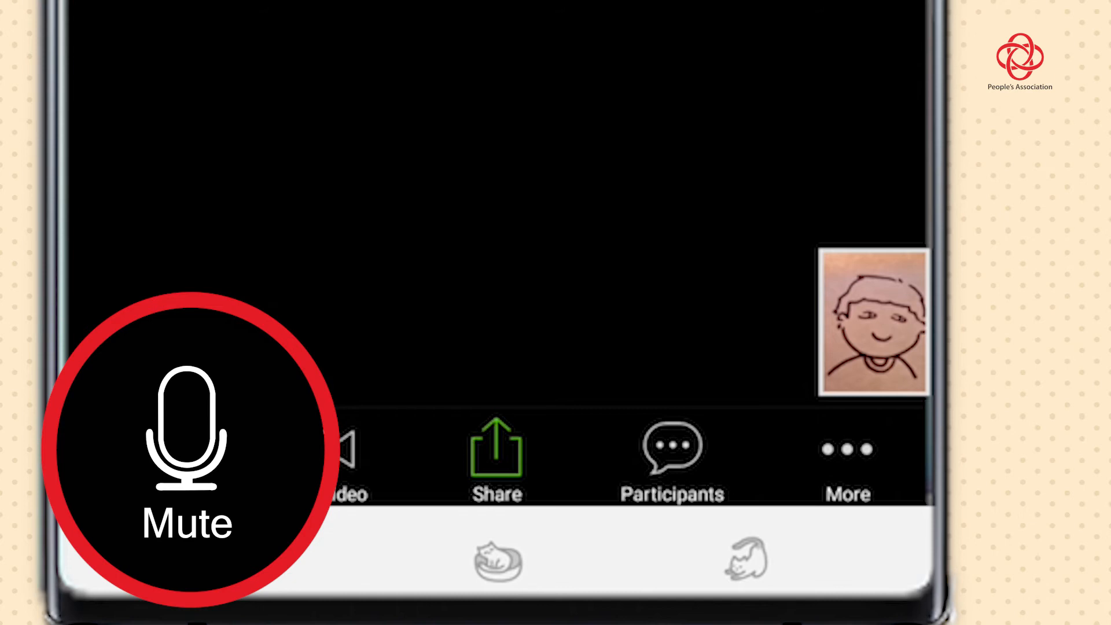
click(185, 439)
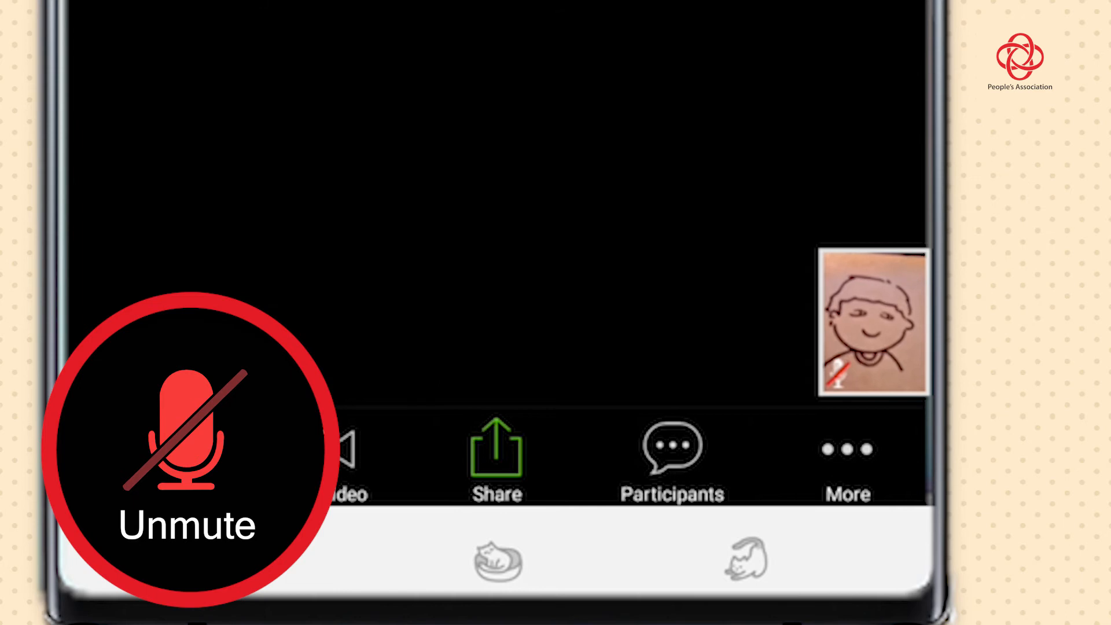
click(188, 443)
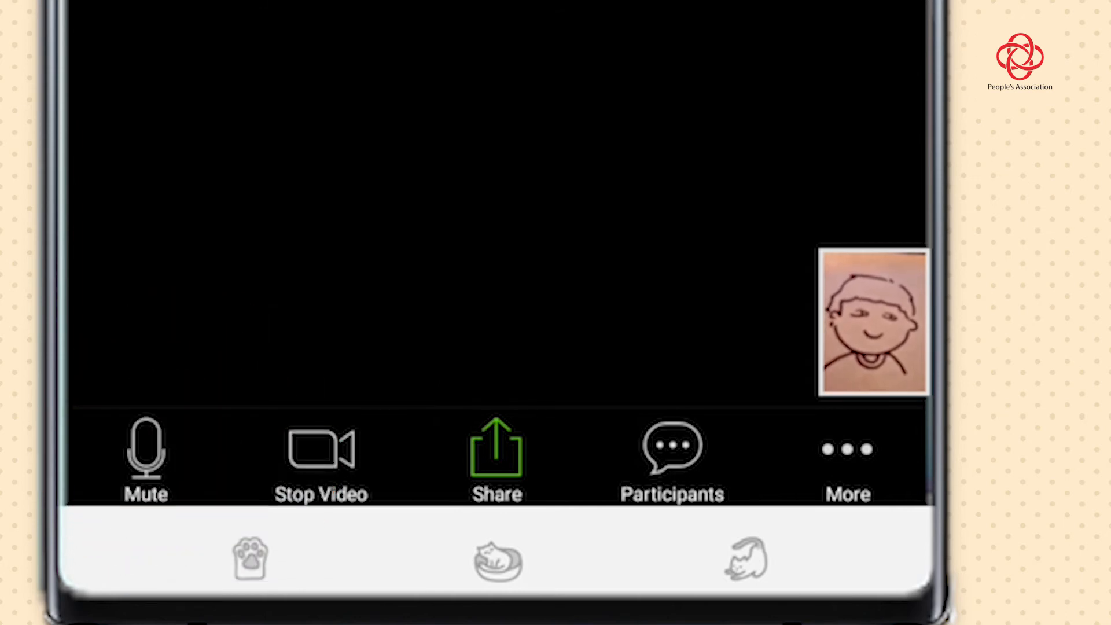
click(320, 454)
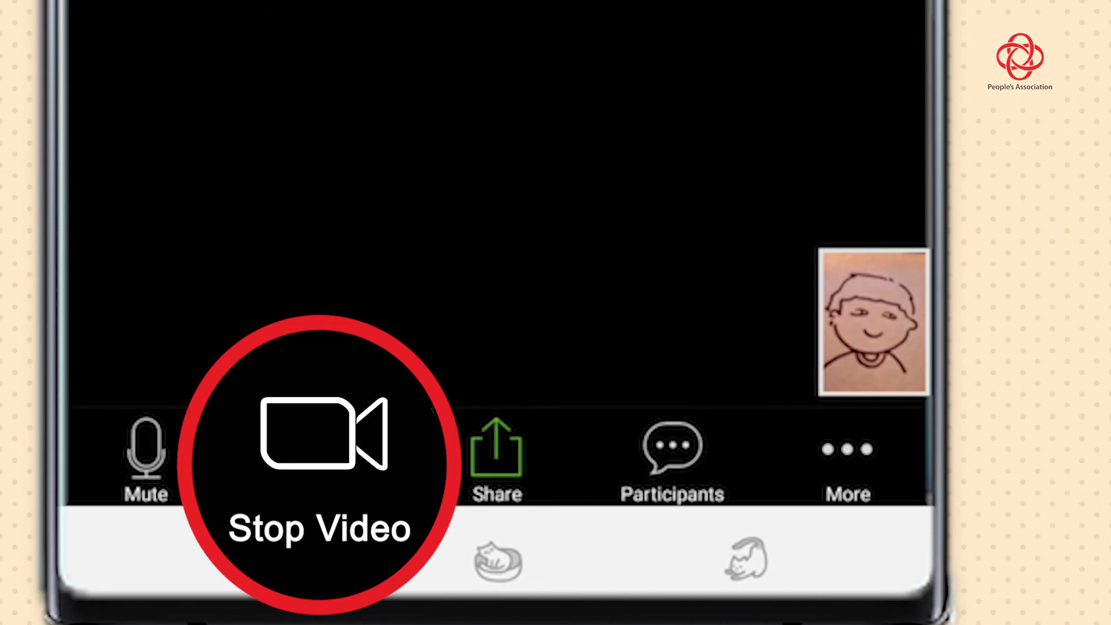
click(320, 450)
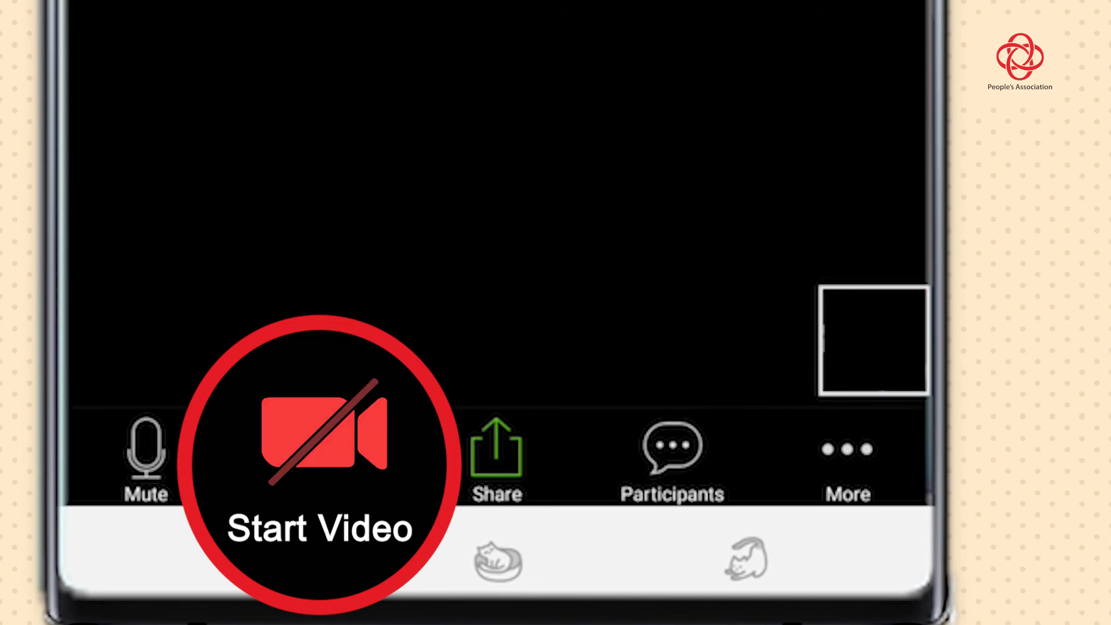
click(320, 440)
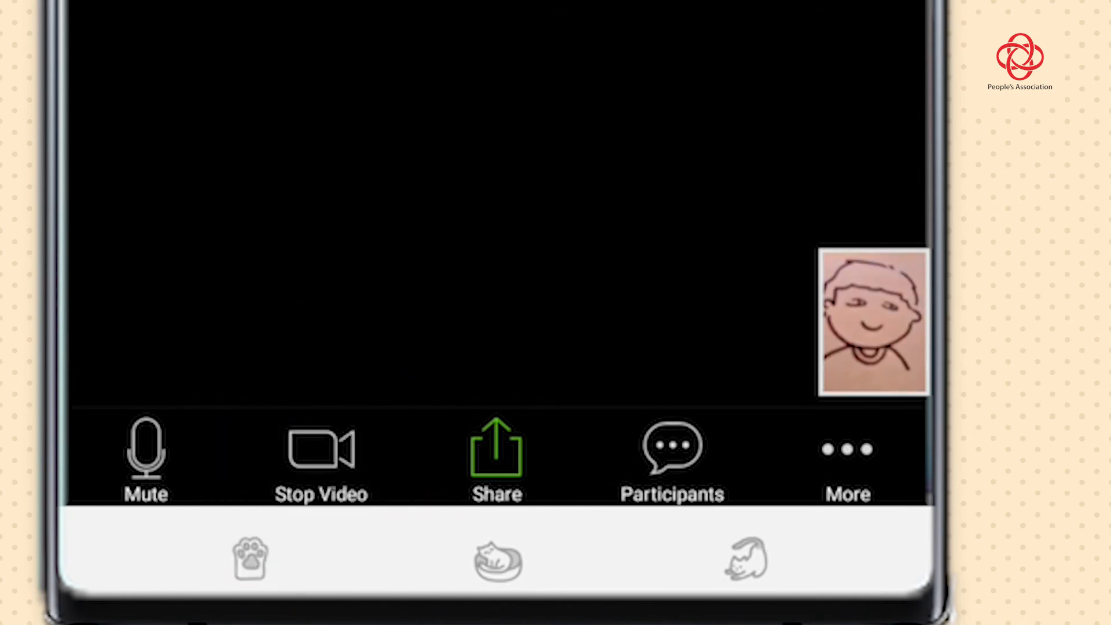
Show the participant list and bring up options for my own entry
click(670, 457)
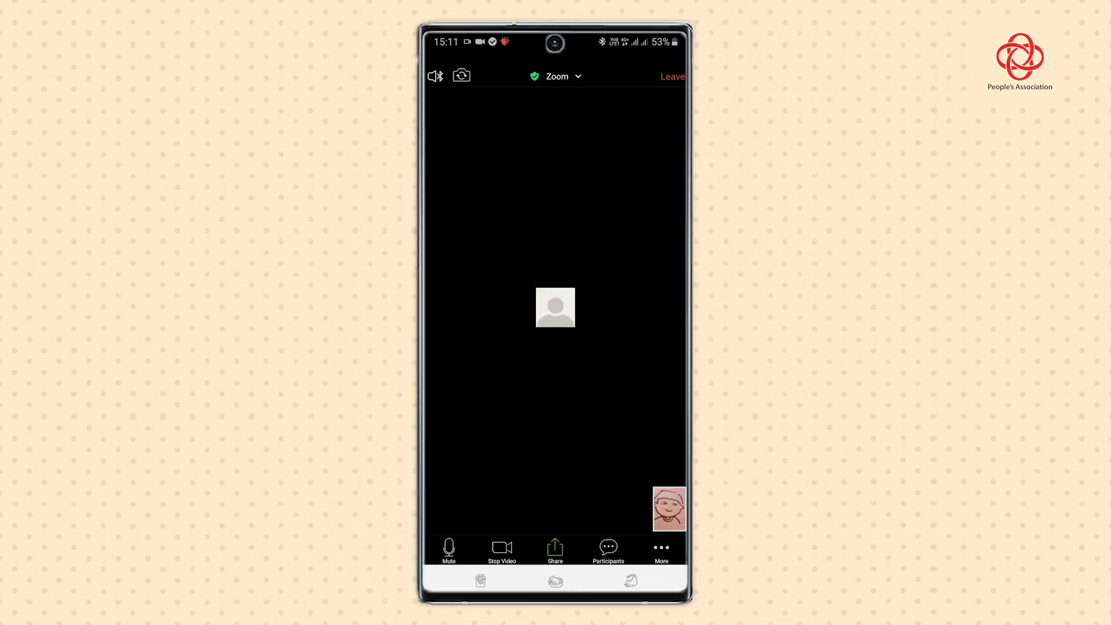
click(608, 551)
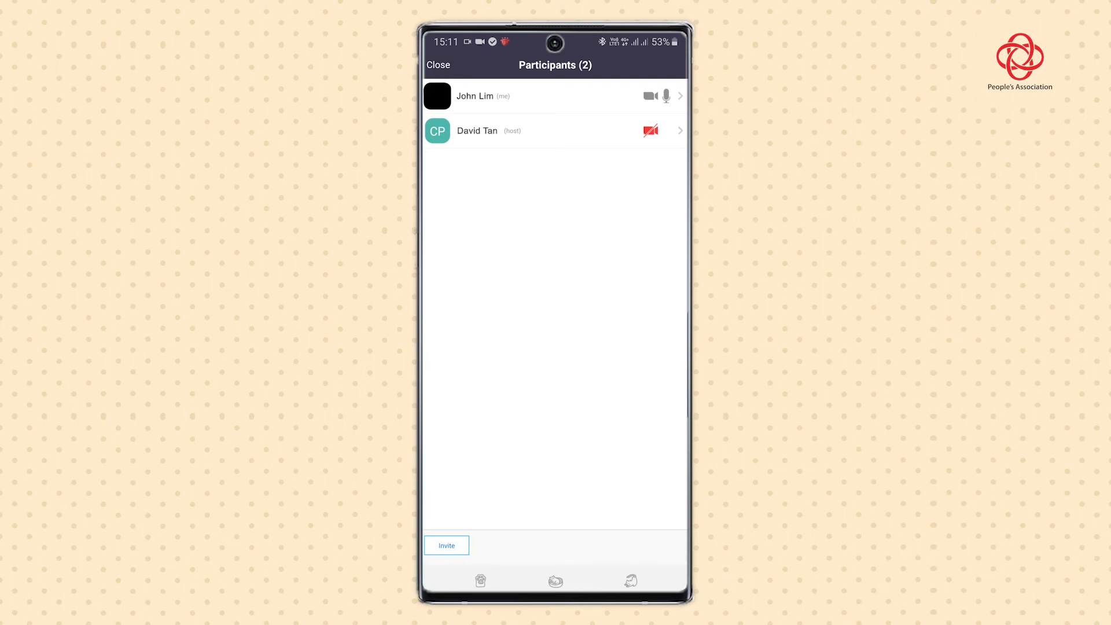
click(482, 96)
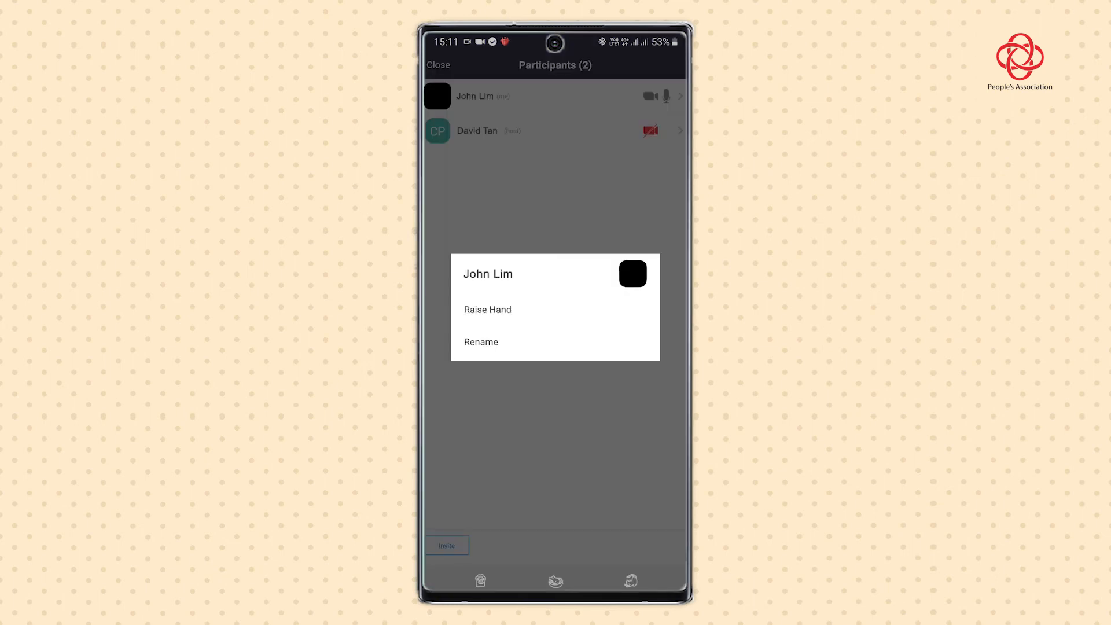
Raise my hand, lower it again, and close the participant list
click(487, 310)
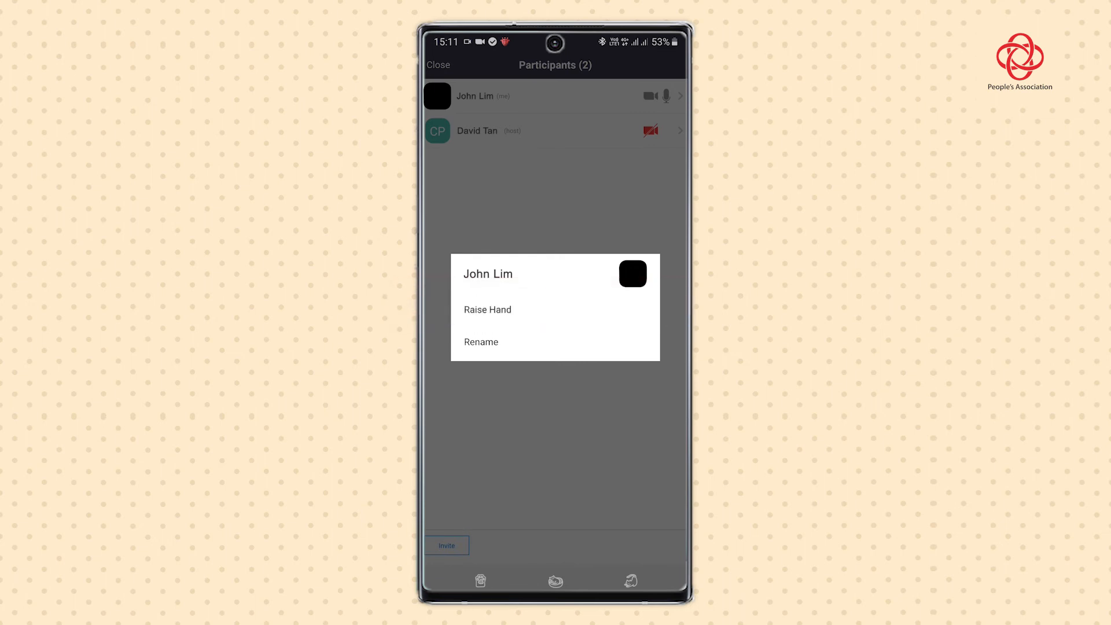
click(487, 310)
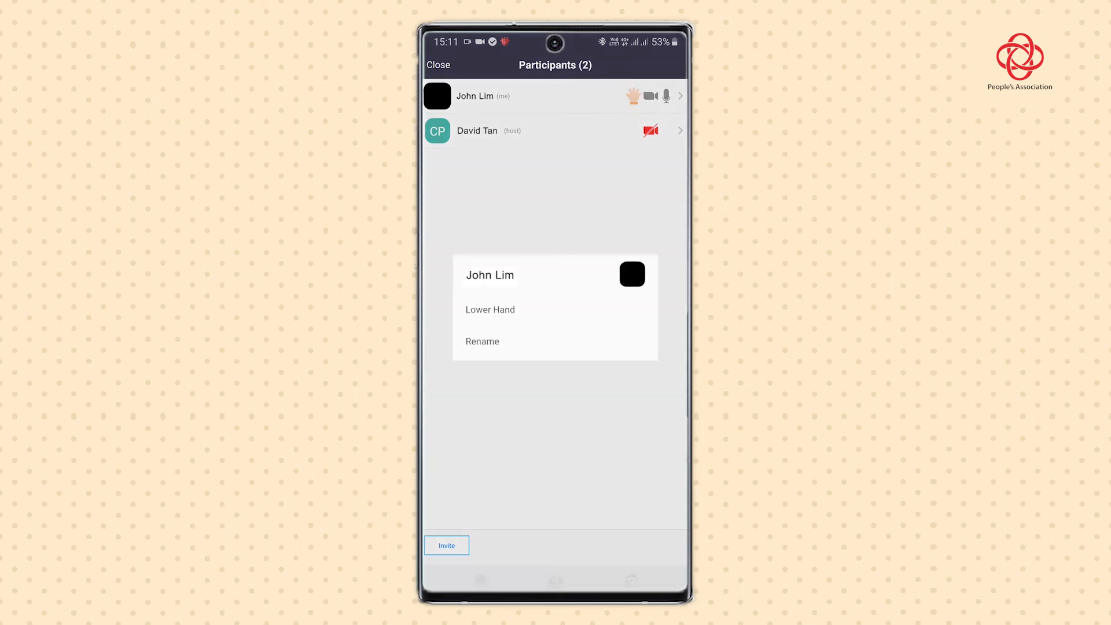
click(489, 311)
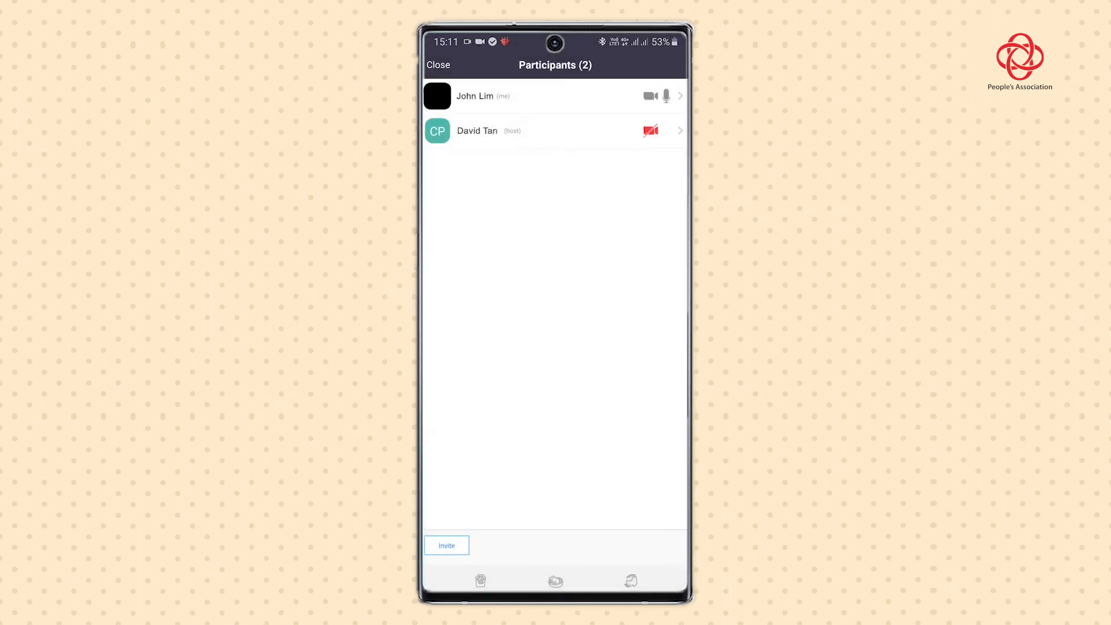
click(437, 65)
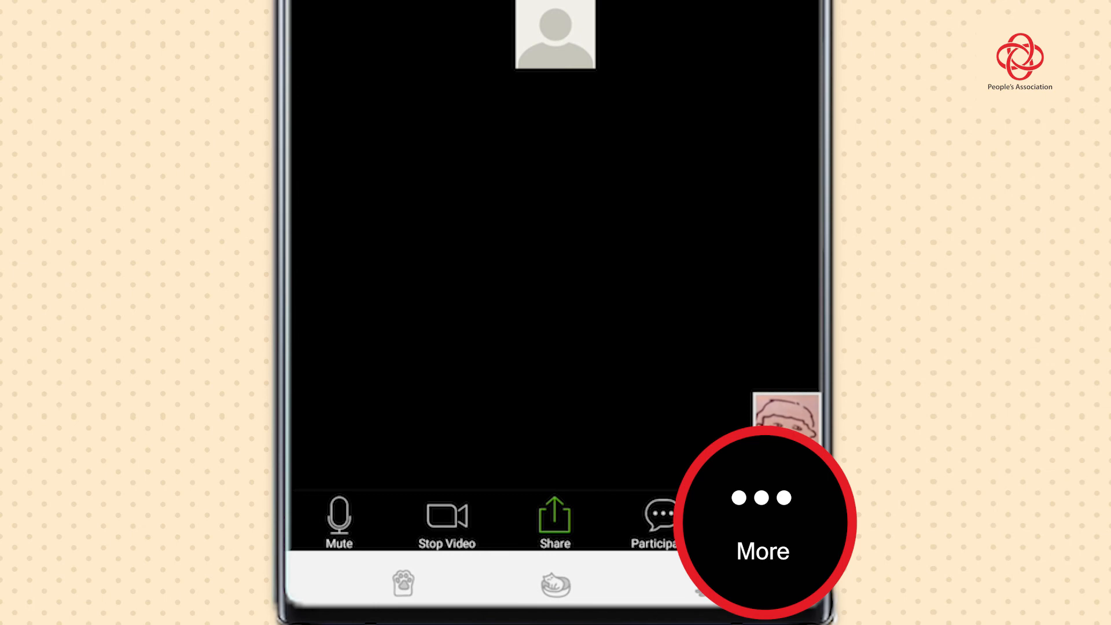
Reach the meeting chat via More and write 'Hi Everyone'
click(769, 522)
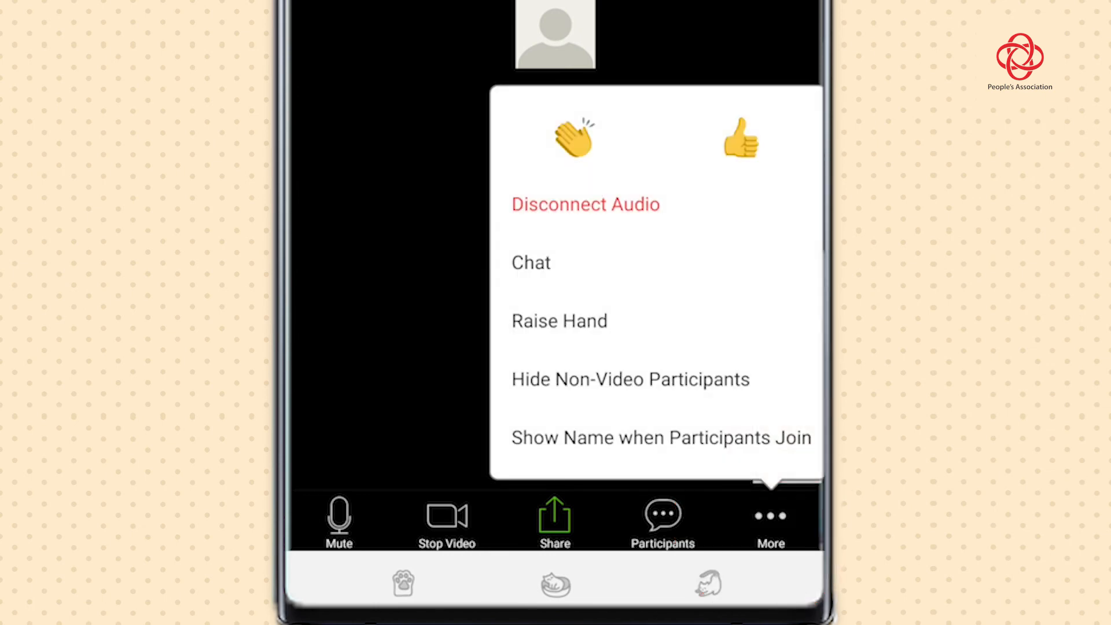
click(531, 263)
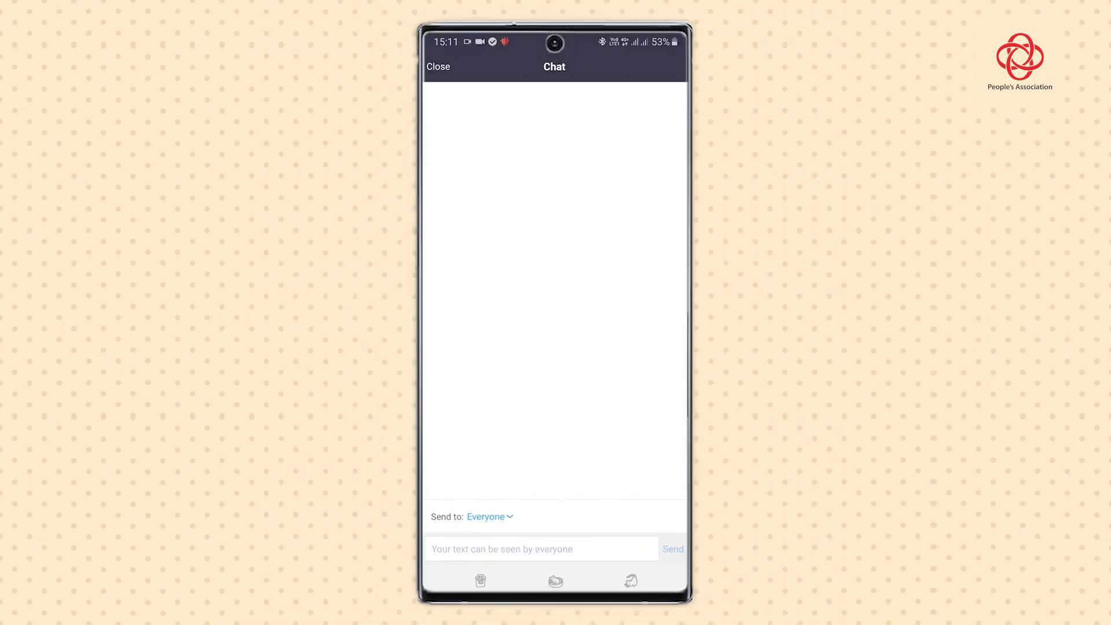
text(Hi)
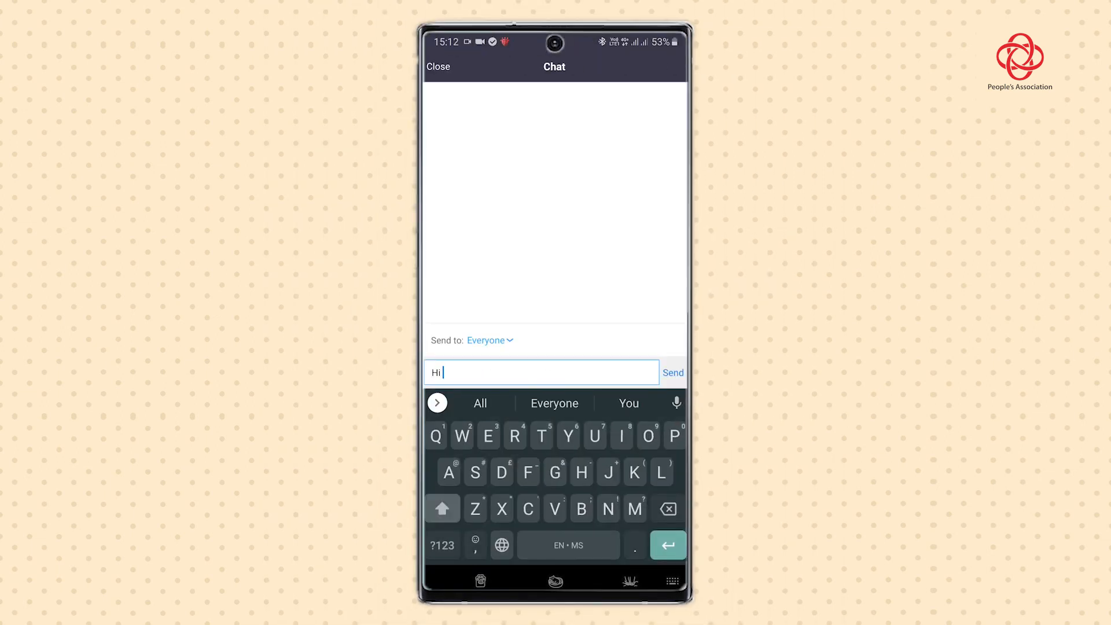
Send the greeting to everyone and return to the meeting view
click(671, 372)
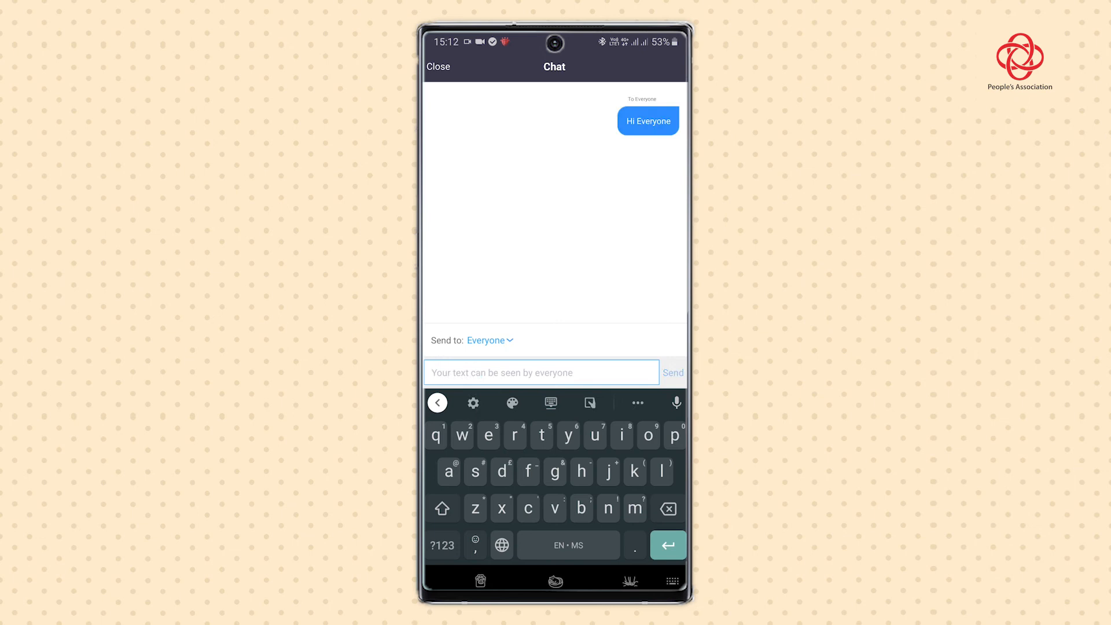
click(541, 371)
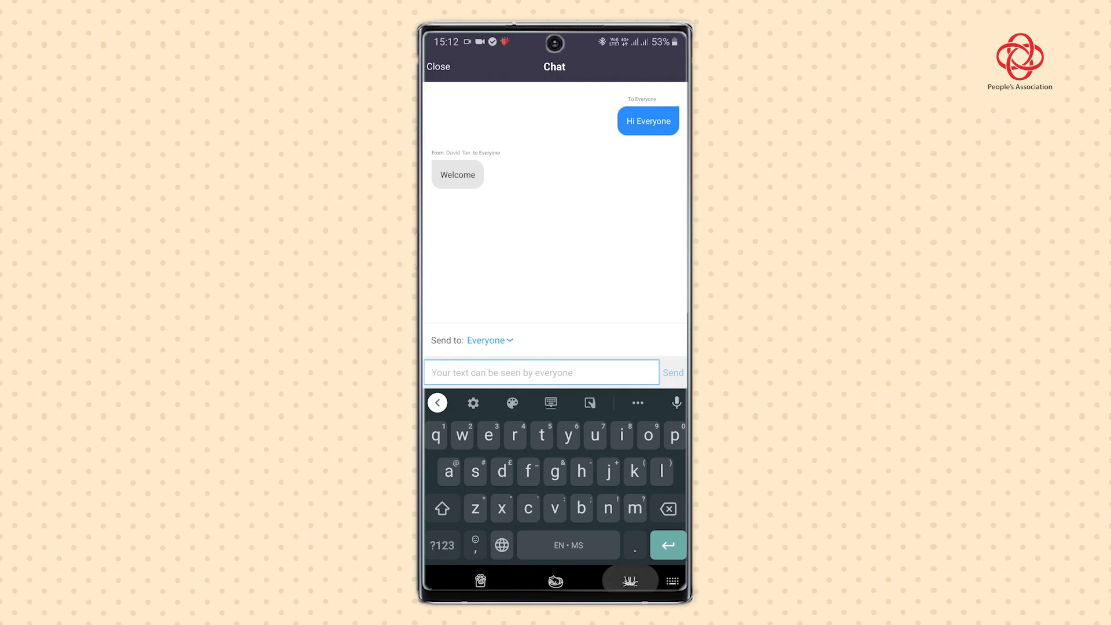
click(437, 67)
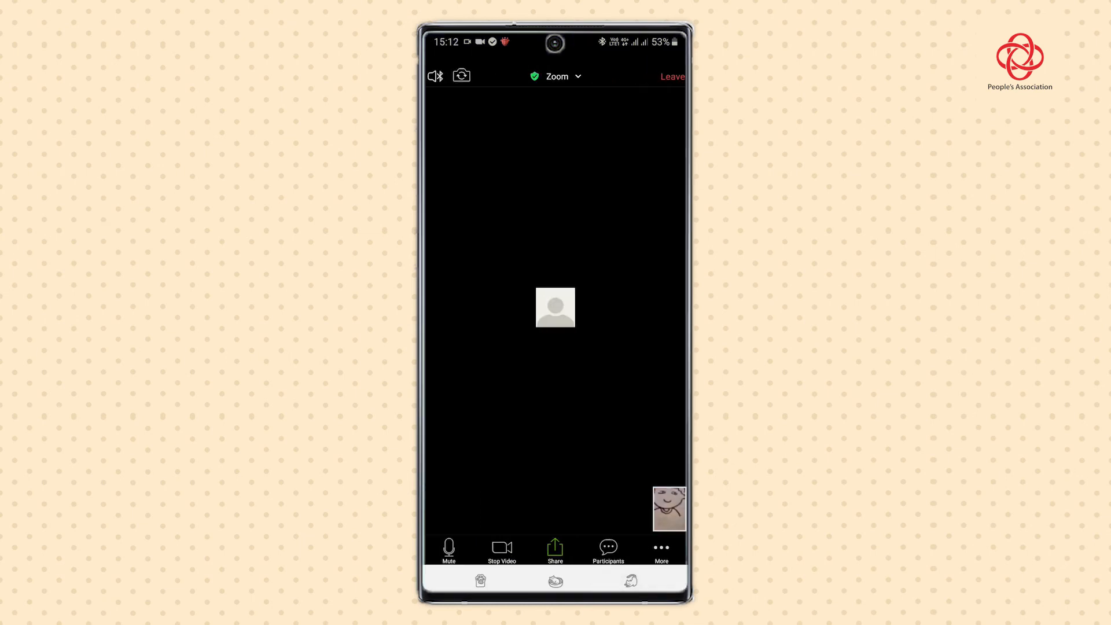
Leave the meeting via the top-bar Leave button and confirm
click(660, 551)
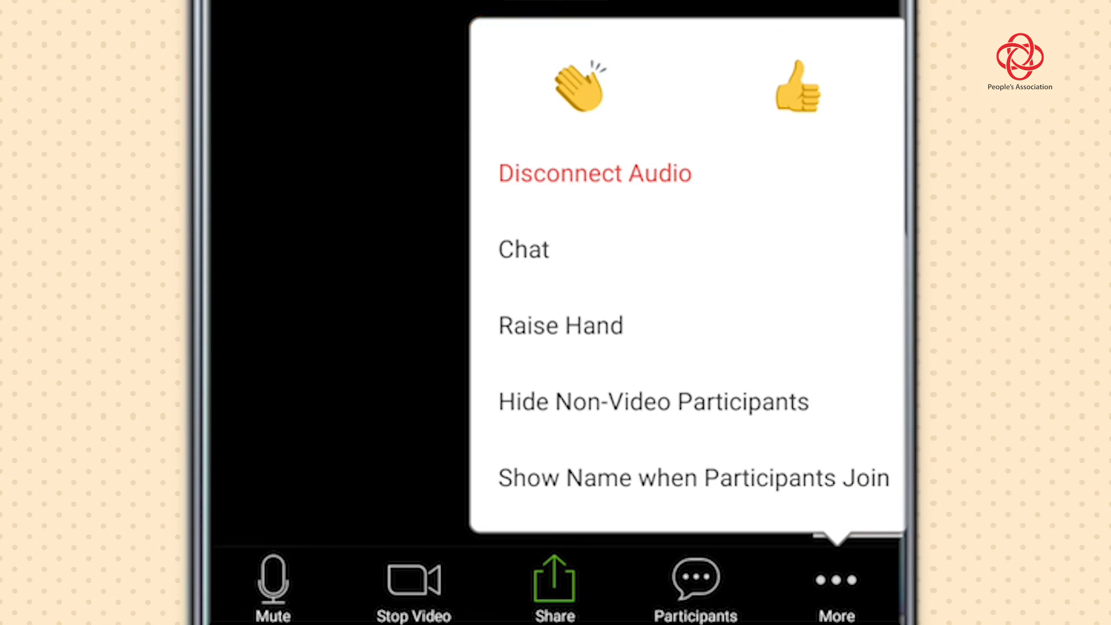
click(795, 91)
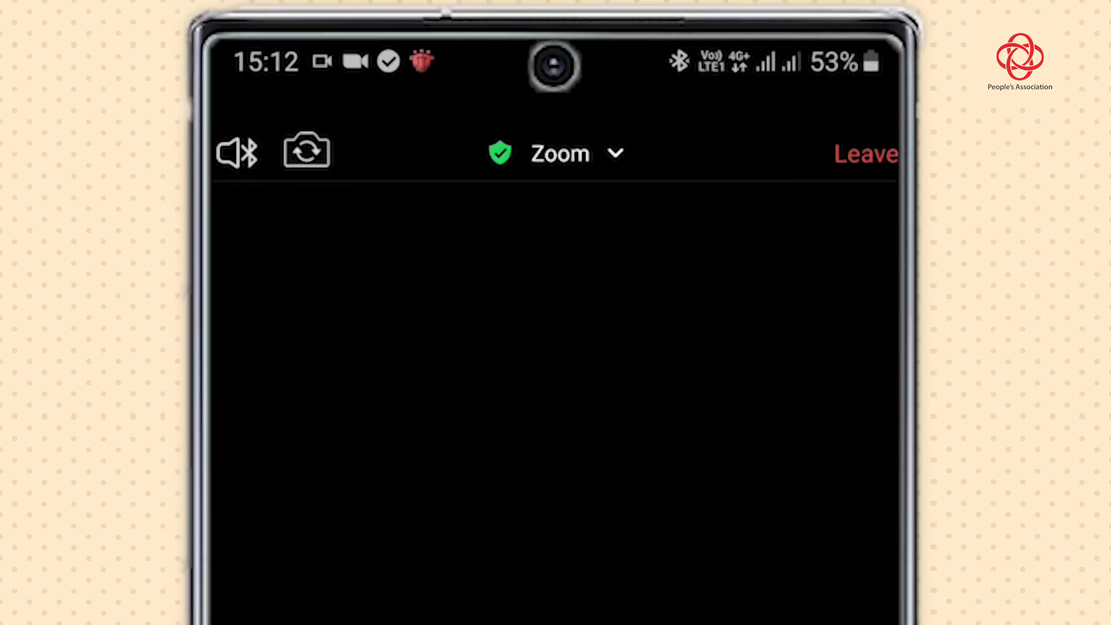
click(865, 152)
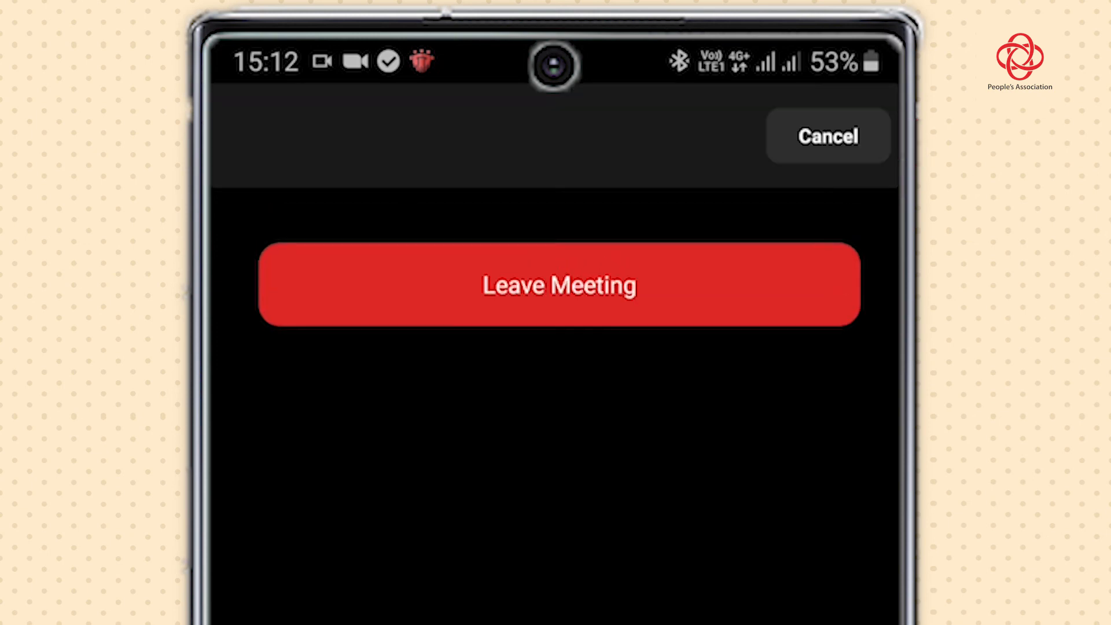
click(557, 285)
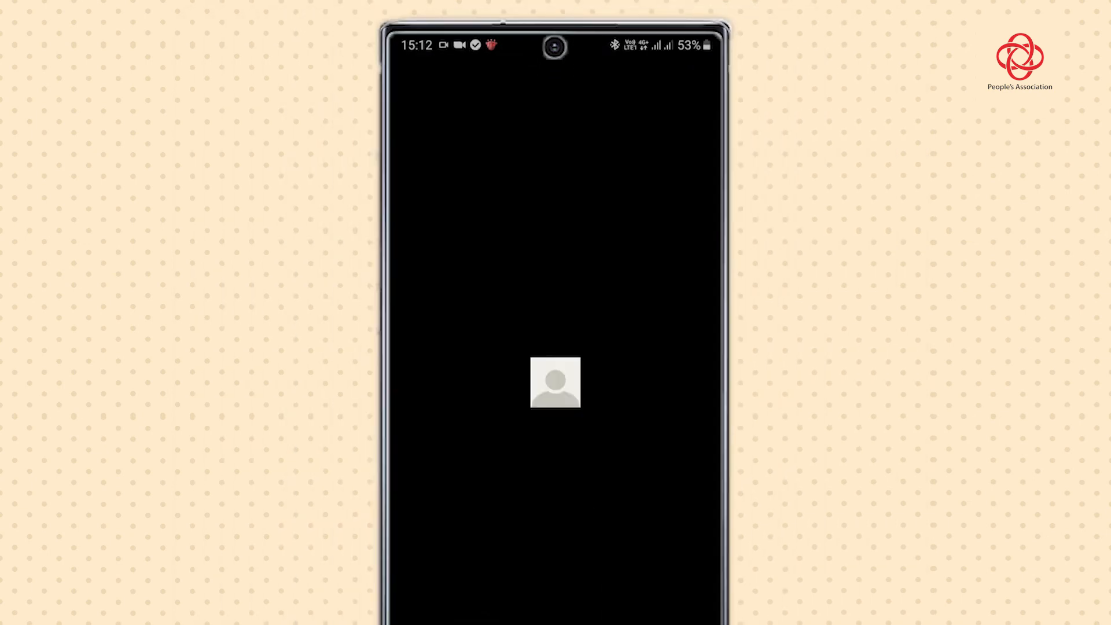